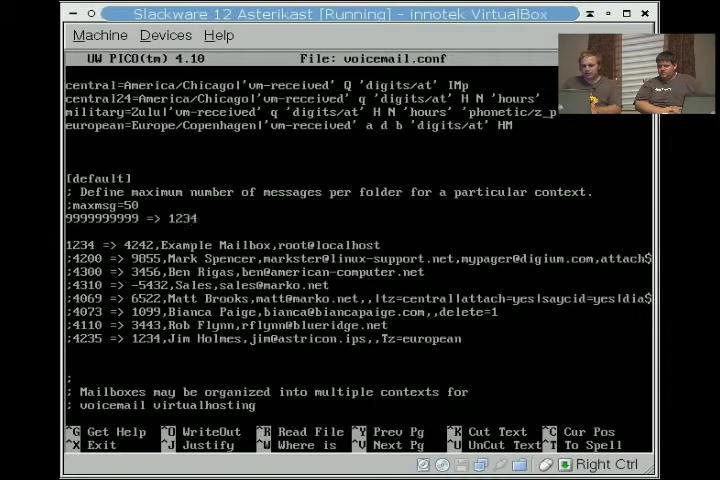
{"action": "type", "text": ",John"}
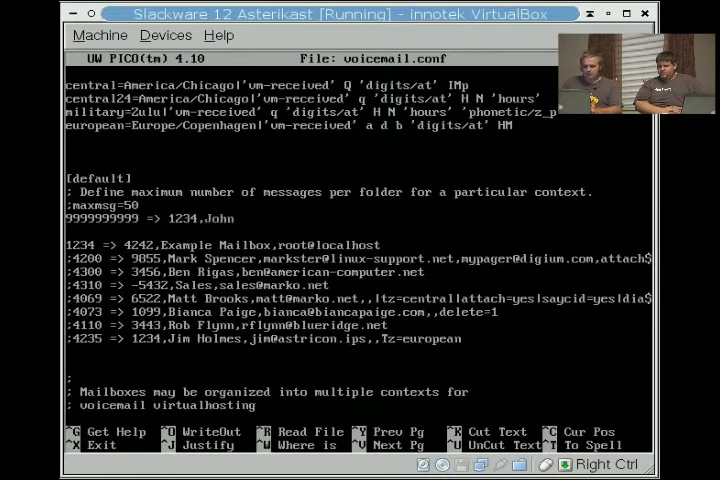
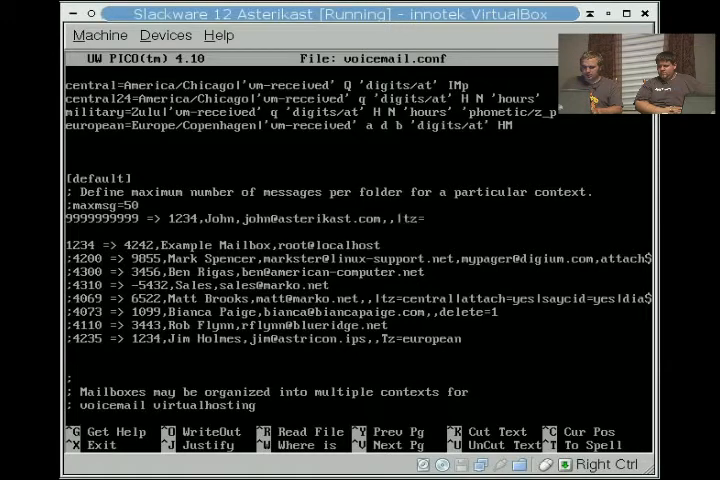
{"action": "type", "text": "central|attach=y"}
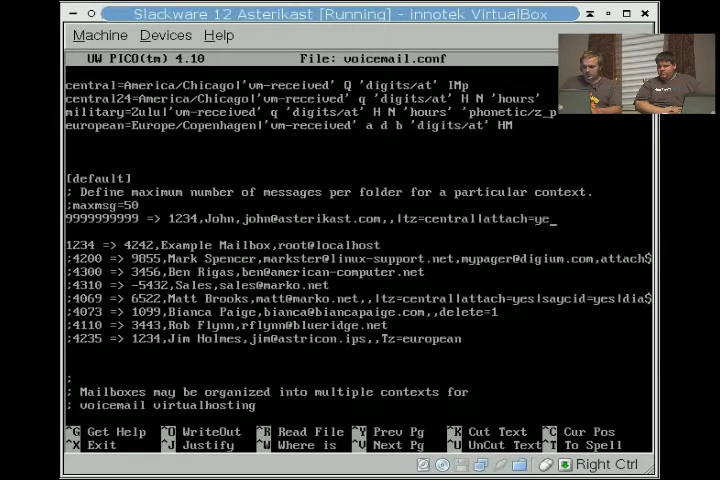
{"action": "type", "text": "es|saycid="}
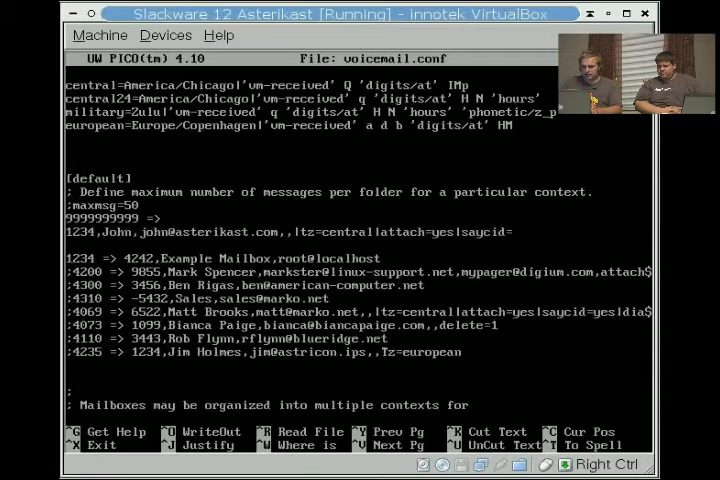
{"action": "type", "text": "yes"}
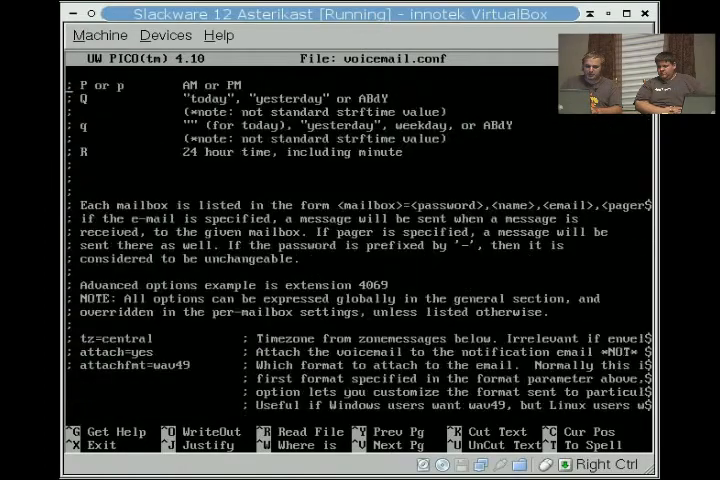
{"action": "scroll", "scroll_direction": "down", "scroll_amount": 3}
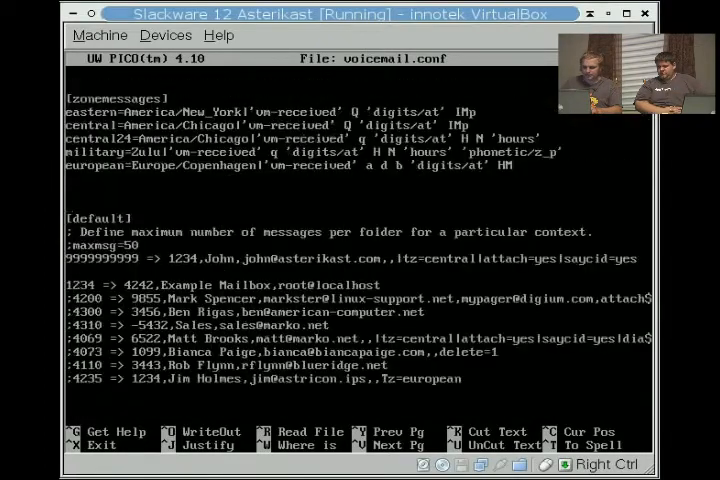
{"action": "key", "text": "ctrl+x"}
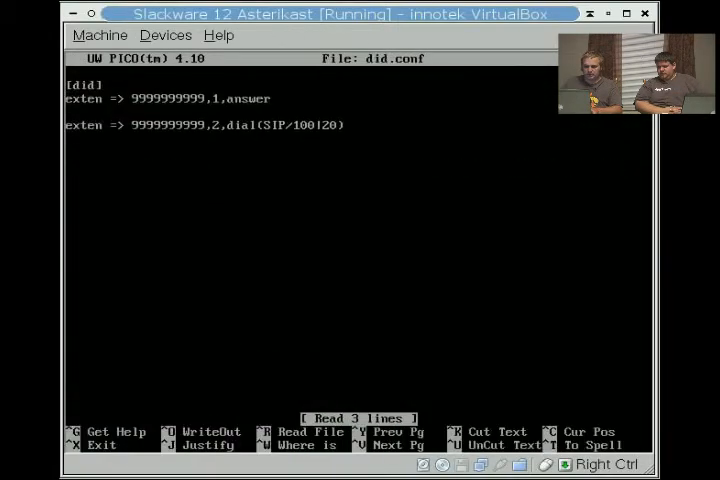
{"action": "type", "text": "exten"}
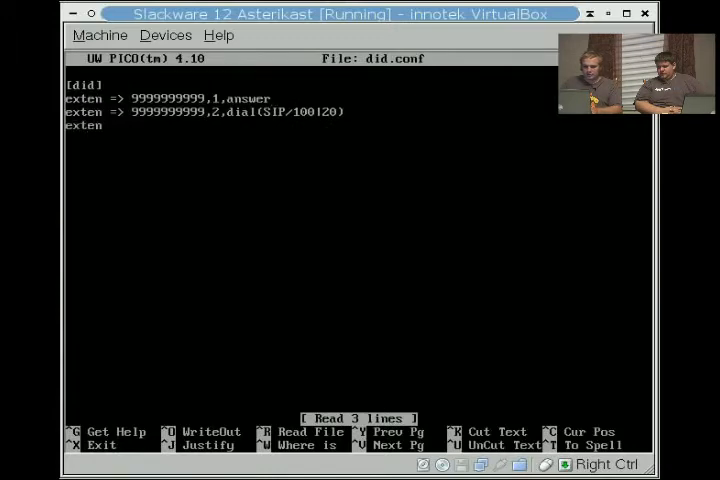
{"action": "type", "text": "exten => 99999999"}
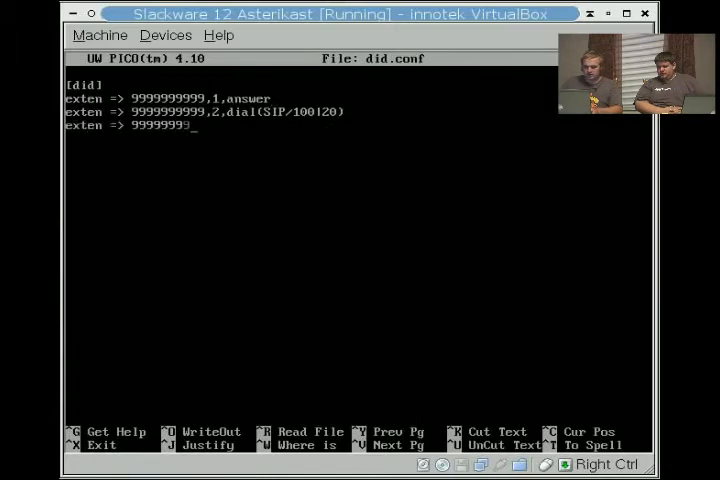
{"action": "type", "text": ",3,"}
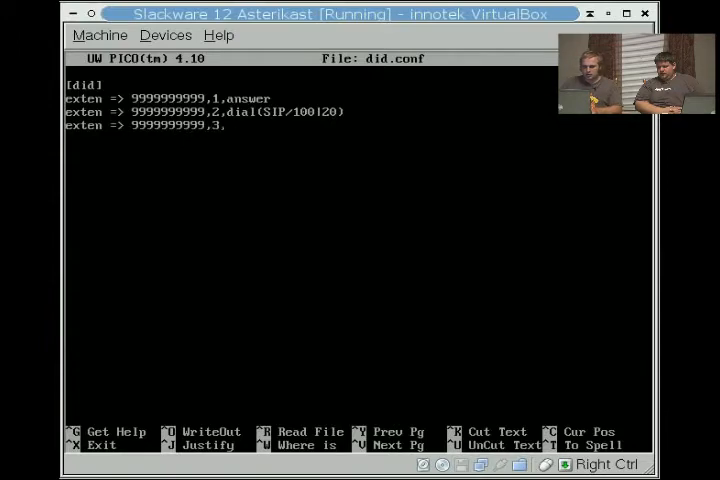
{"action": "type", "text": "voicemai"}
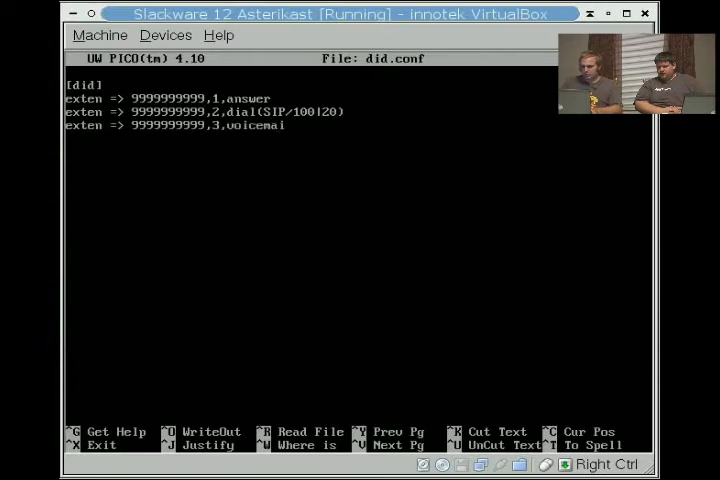
{"action": "type", "text": "l($"}
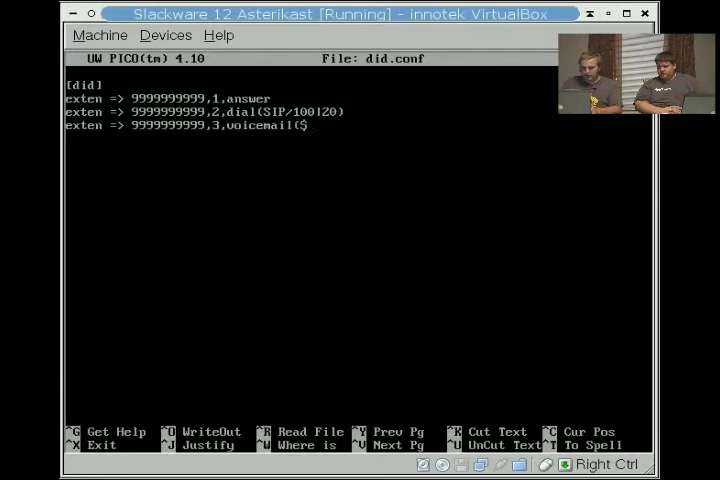
{"action": "type", "text": "{EXTEN}"}
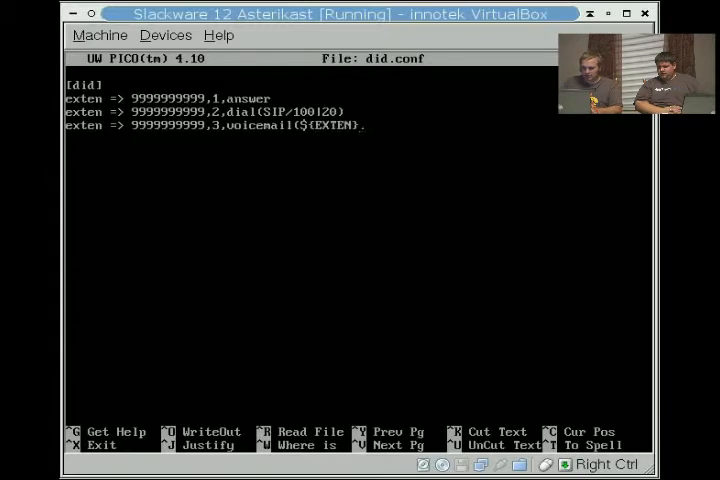
{"action": "type", "text": ",u"}
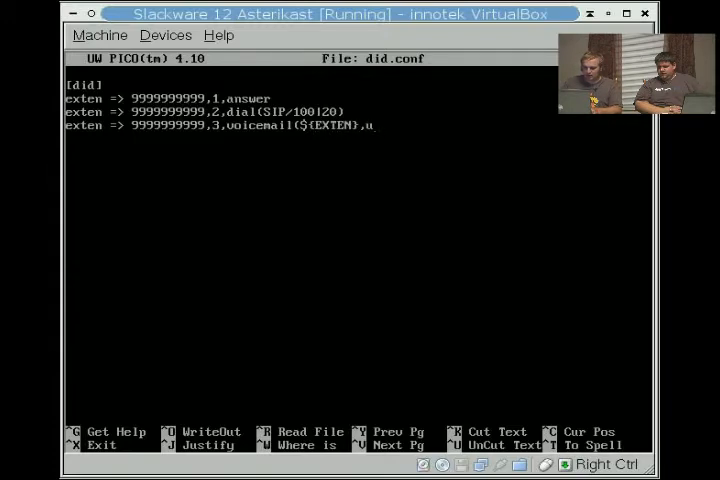
{"action": "key", "text": "ctrl+o"}
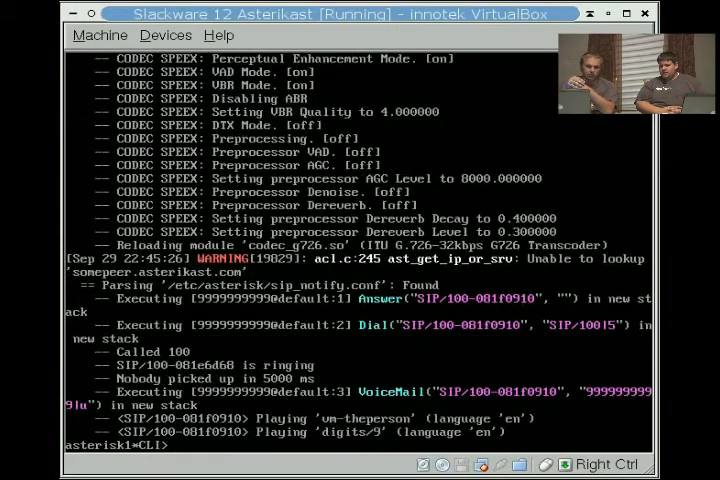
- Scroll through the console output showing the Dial to 100 and then VoiceMail's unavailable greeting
{"action": "scroll", "scroll_direction": "down", "scroll_amount": 3}
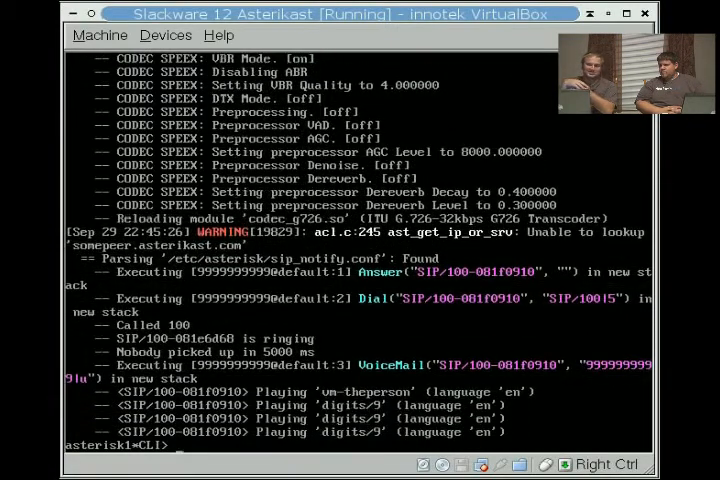
{"action": "scroll", "scroll_direction": "down", "scroll_amount": 3}
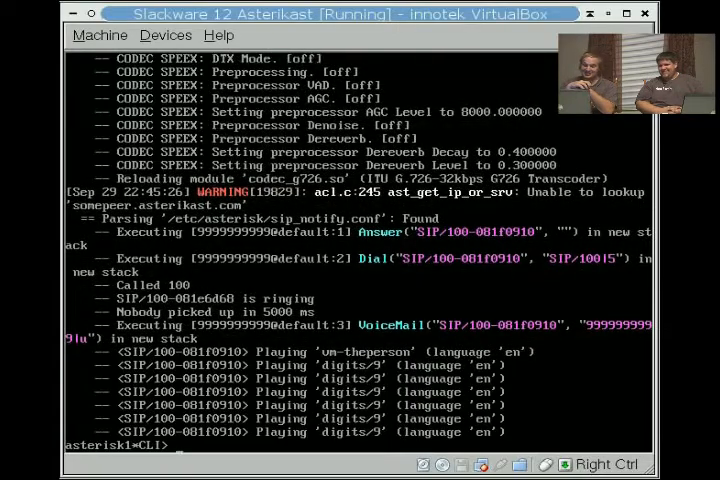
{"action": "scroll", "scroll_direction": "down", "scroll_amount": 3}
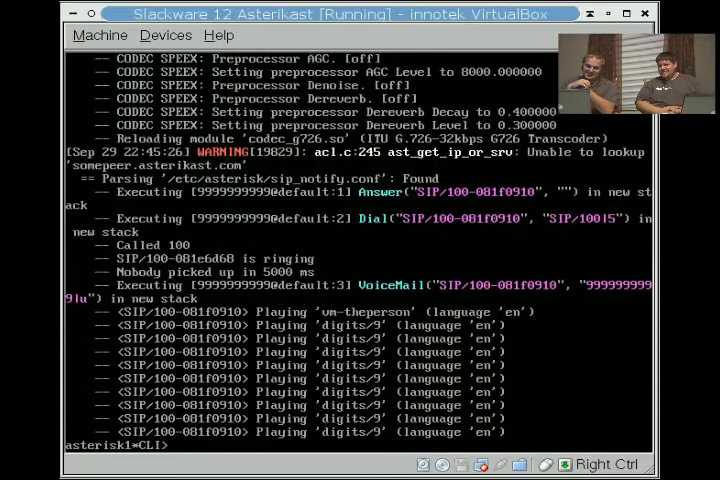
{"action": "scroll", "scroll_direction": "down", "scroll_amount": 3}
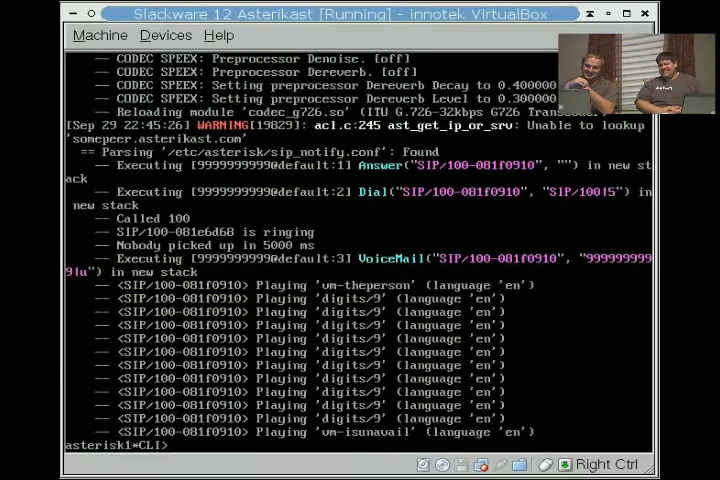
{"action": "scroll", "scroll_direction": "down", "scroll_amount": 3}
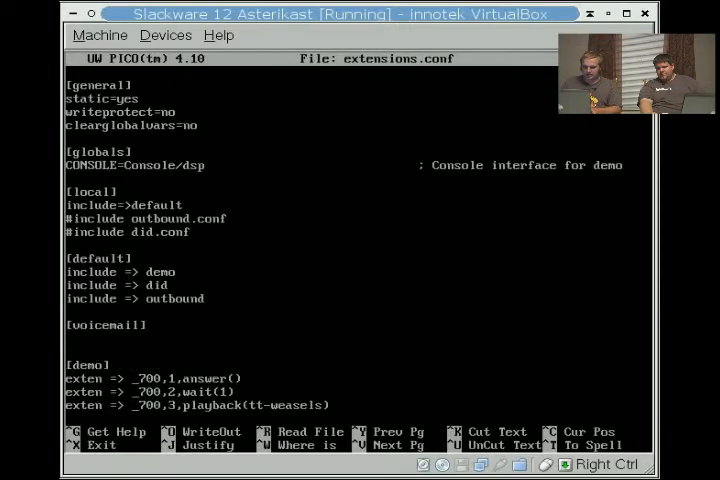
- Add exten => _500 lines for answer(), voicemailmain() and hangup() in [voicemail] and write out extensions.conf
{"action": "type", "text": "exten => _500"}
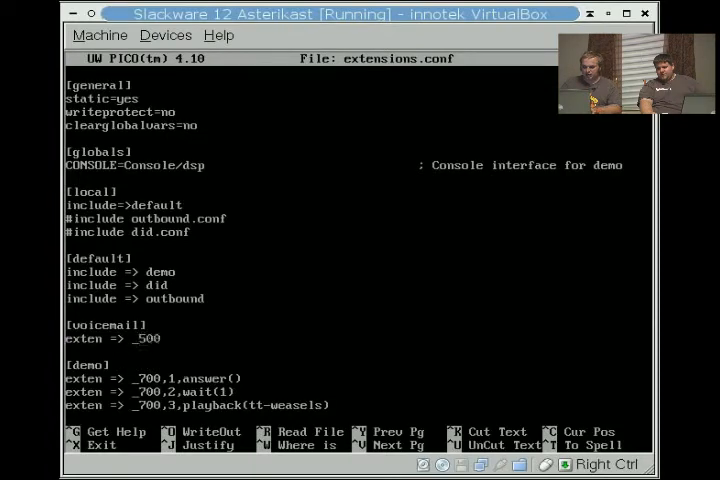
{"action": "type", "text": ",1,answer("}
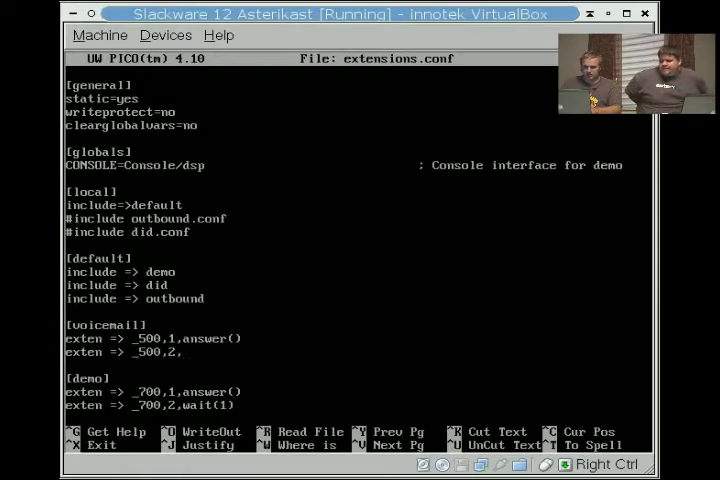
{"action": "type", "text": "voicemain"}
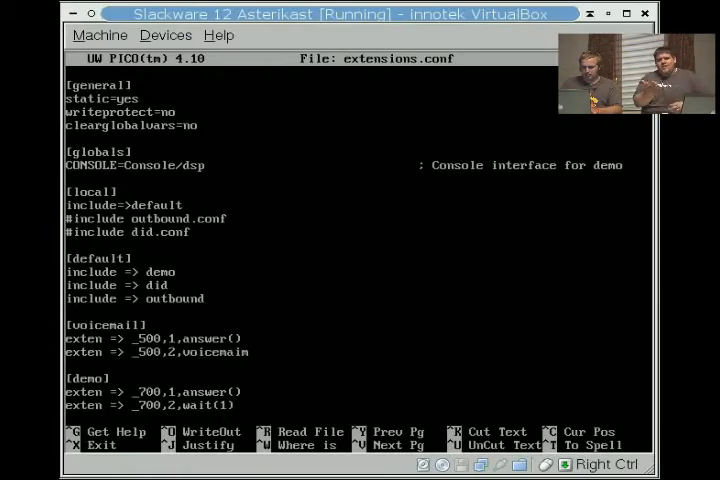
{"action": "type", "text": "lmain("}
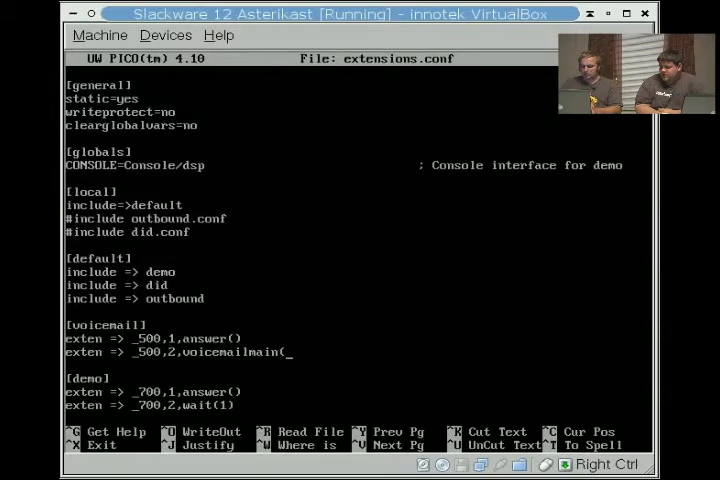
{"action": "type", "text": ")"}
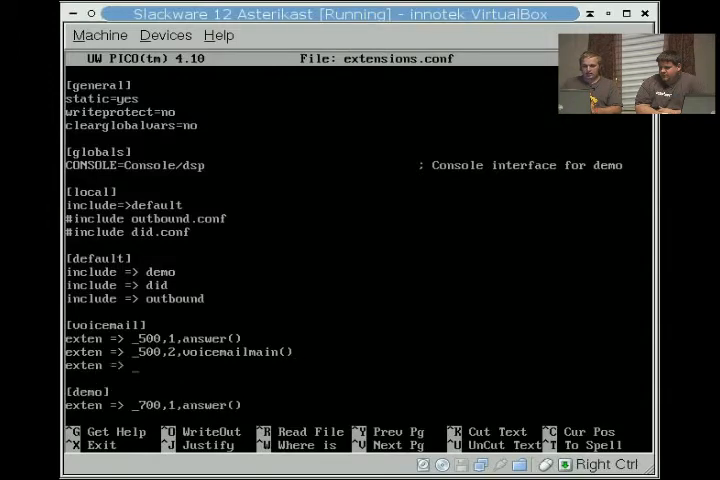
{"action": "type", "text": "_500,3,hangup"}
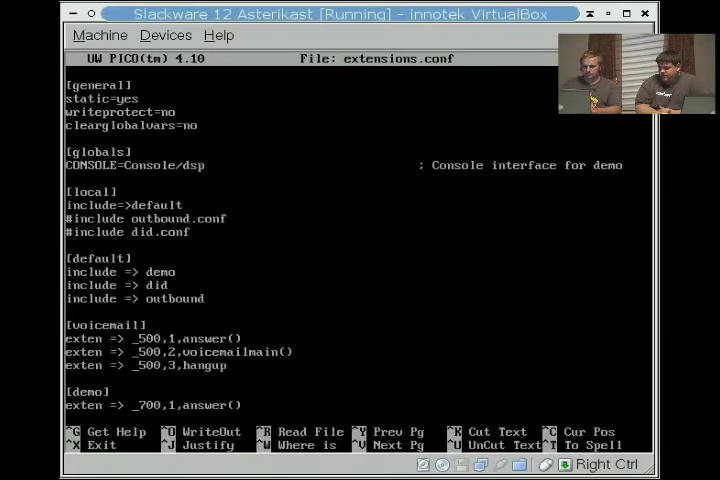
{"action": "key", "text": "ctrl+o"}
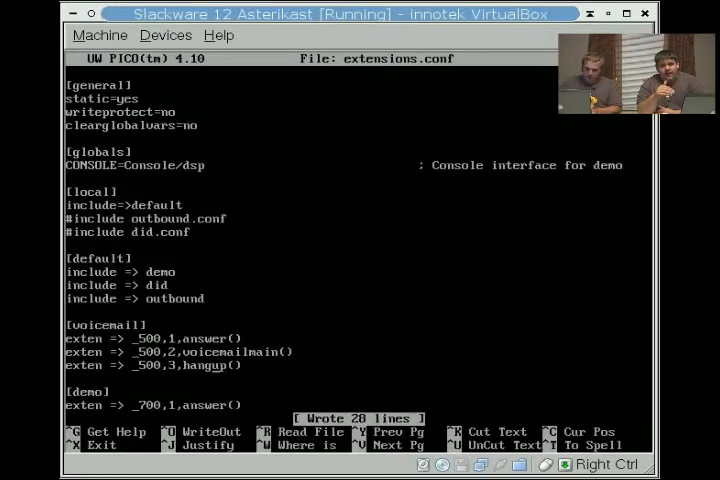
{"action": "type", "text": "n"}
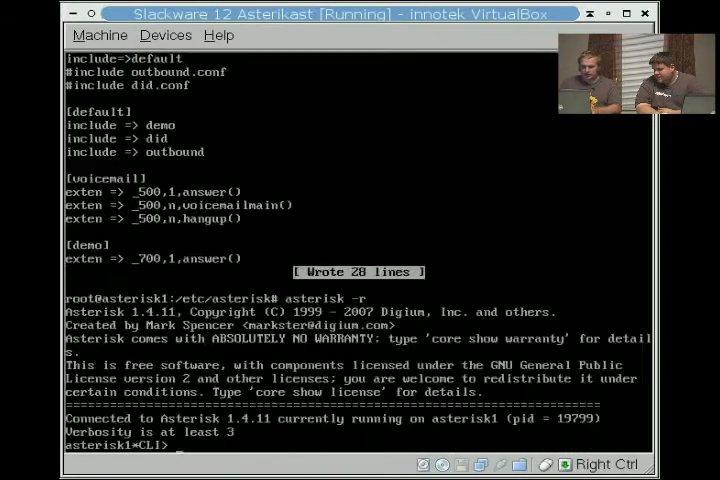
- Reload Asterisk, watch the call to 500 reach the VoiceMailMain login prompts, and reopen extensions.conf
{"action": "key", "text": "Return"}
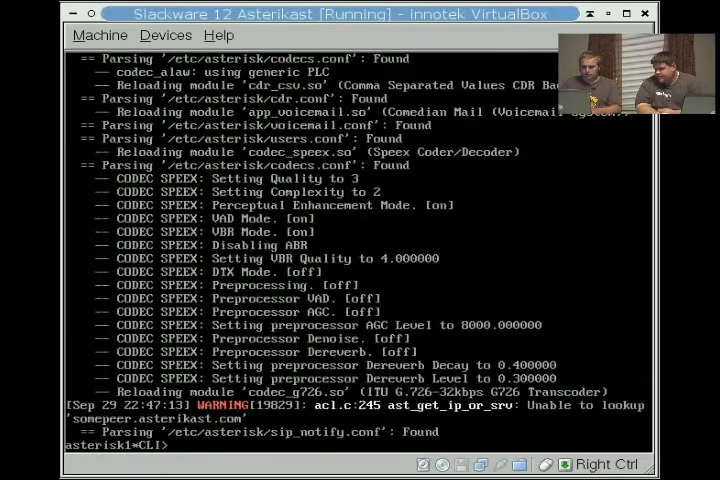
{"action": "type", "text": "pico extensions.conf"}
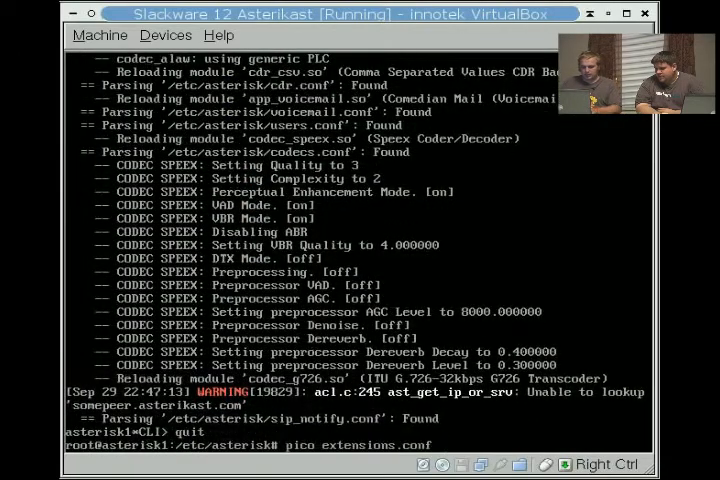
{"action": "key", "text": "Return"}
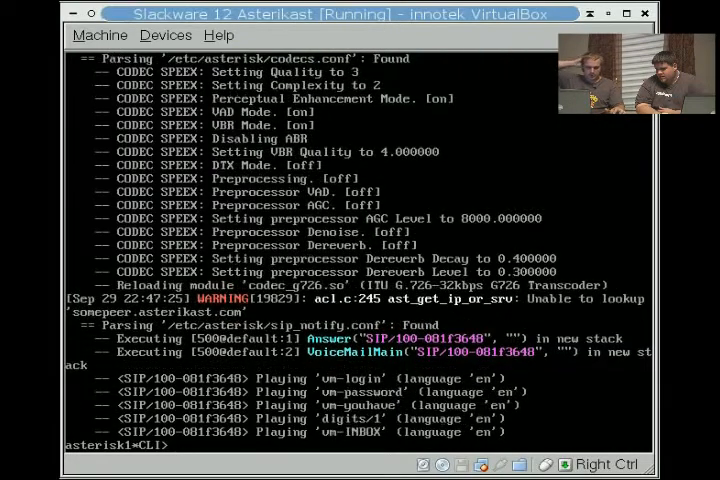
{"action": "scroll", "scroll_direction": "down", "scroll_amount": 3}
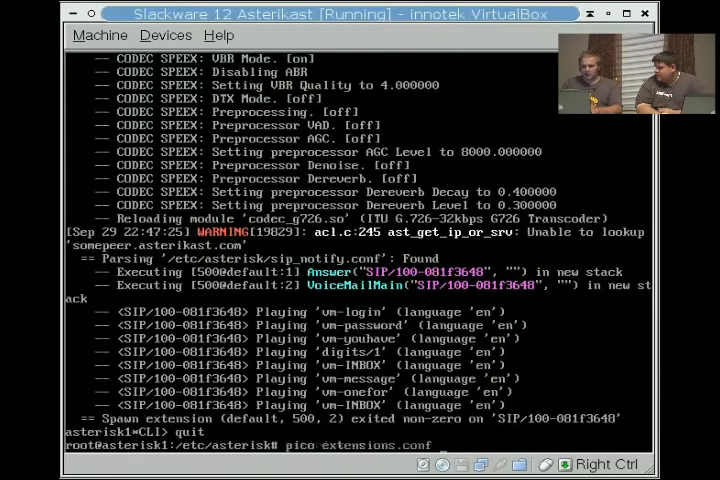
- Include voicemail under [default], point voicemailmain at mailbox 999999999, and reload Asterisk
{"action": "key", "text": "Return"}
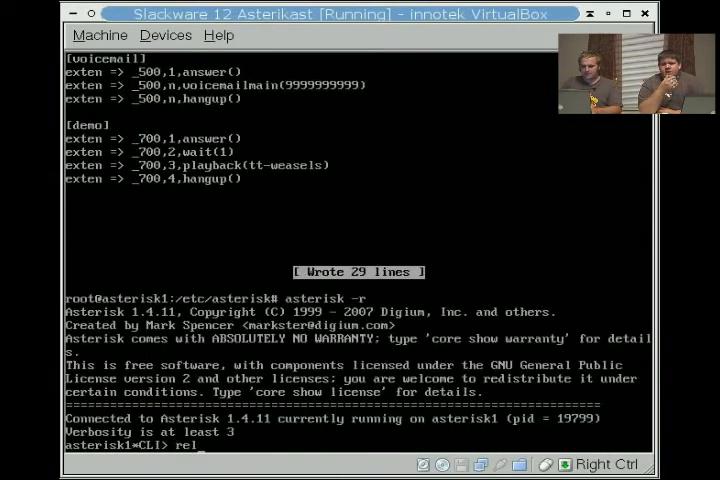
{"action": "key", "text": "Return"}
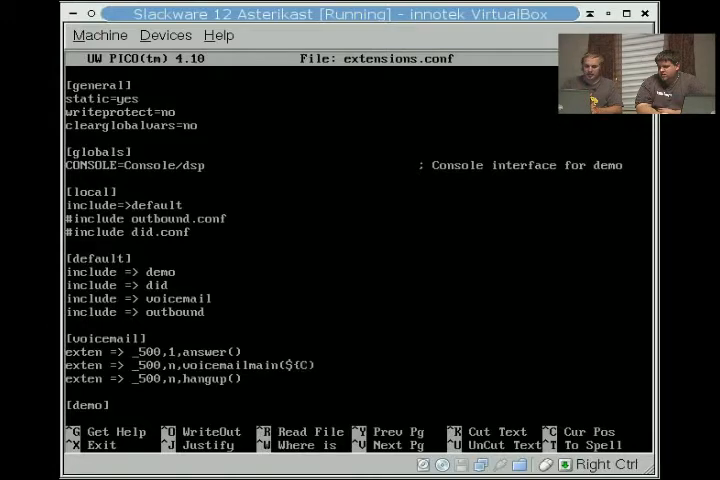
{"action": "type", "text": "ALLERID}"}
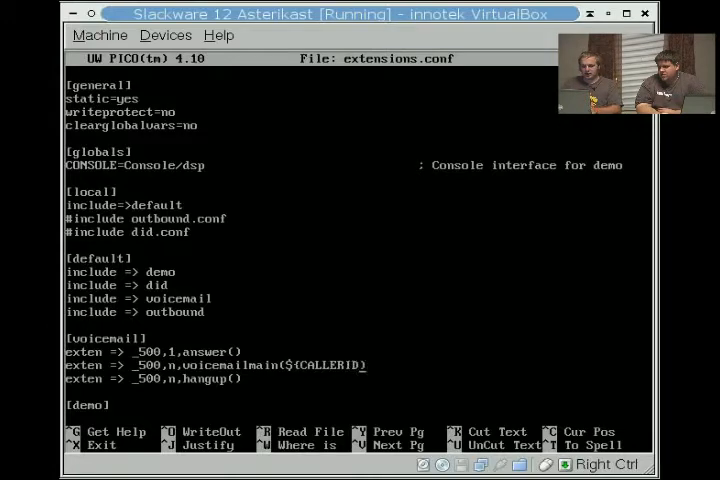
{"action": "type", "text": "(num)"}
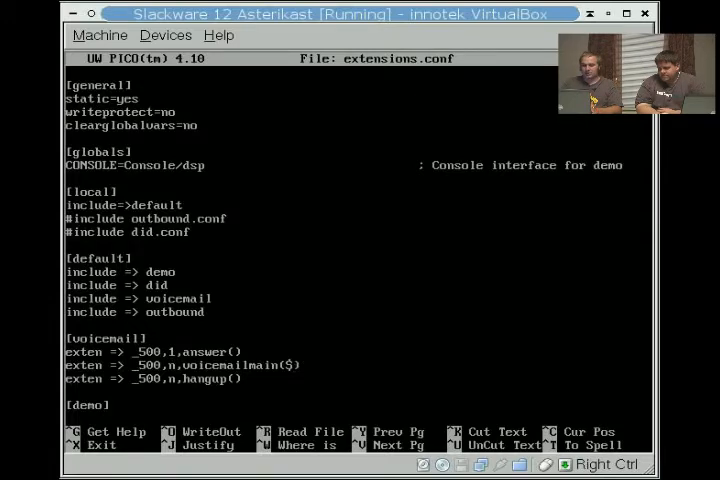
{"action": "type", "text": "999999"}
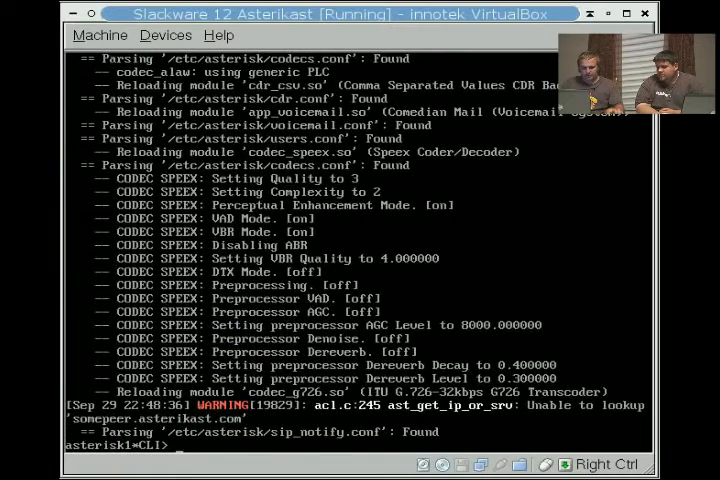
- Add the ',s' option to voicemailmain, retest the call to 500, and quit the console
{"action": "scroll", "scroll_direction": "down", "scroll_amount": 3}
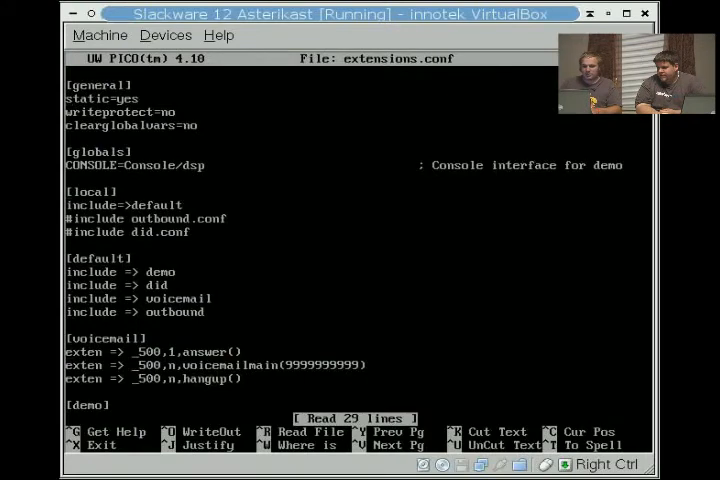
{"action": "type", "text": ",s"}
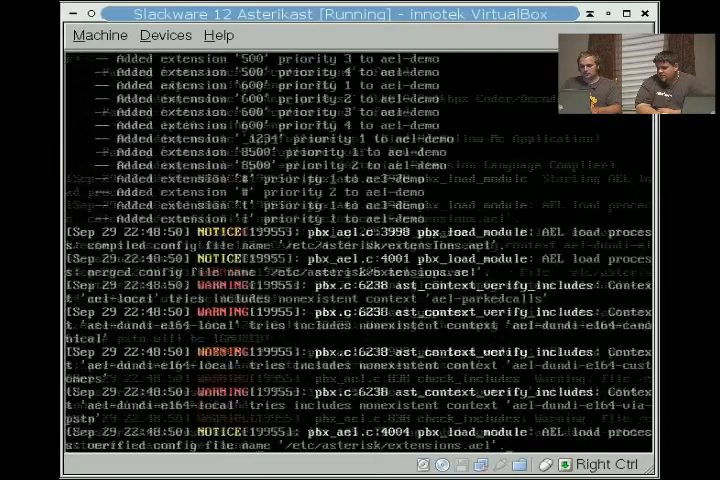
{"action": "scroll", "scroll_direction": "down", "scroll_amount": 3}
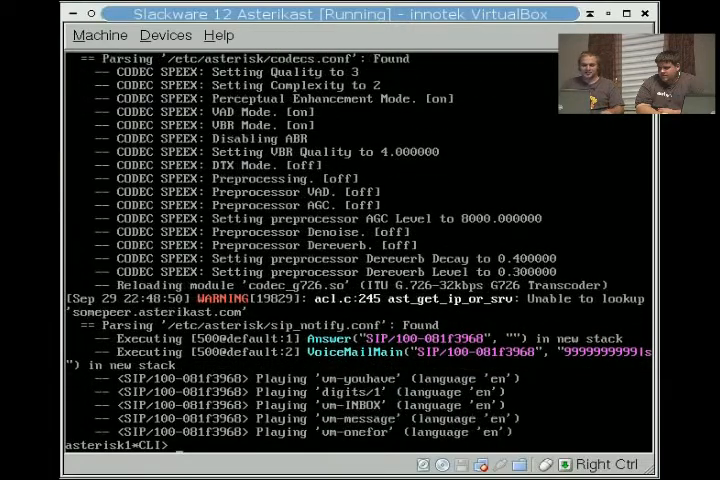
{"action": "type", "text": "quit"}
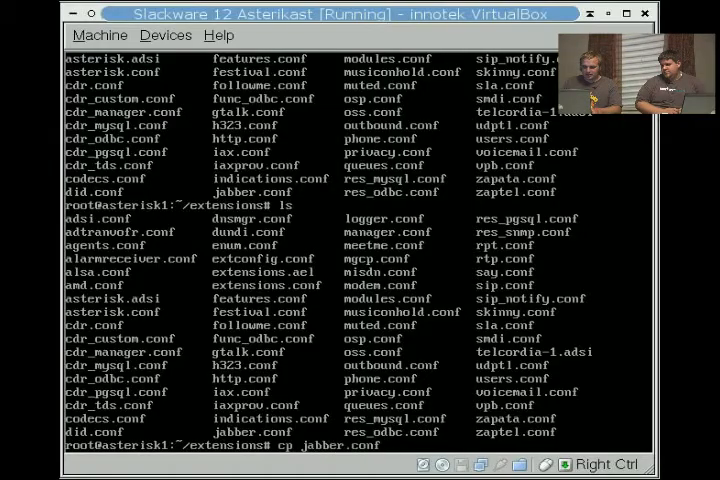
- Copy jabber.conf and gtalk.conf into /etc/asterisk, cd there, and open the config in nano
{"action": "type", "text": "gtalk.conf /etc/t"}
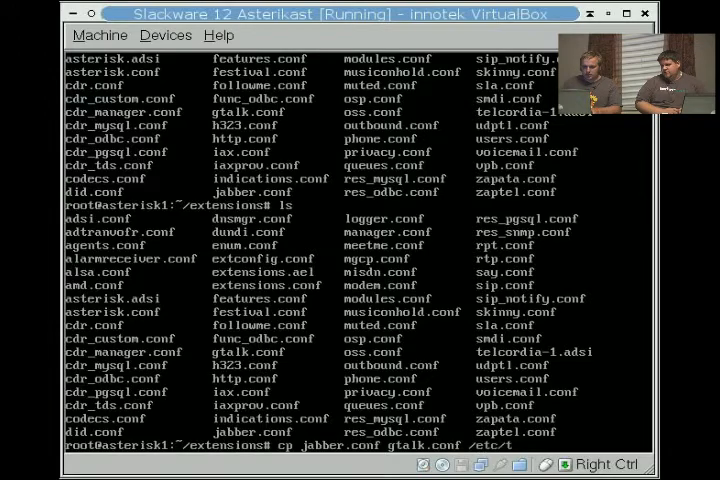
{"action": "type", "text": "asterisk/"}
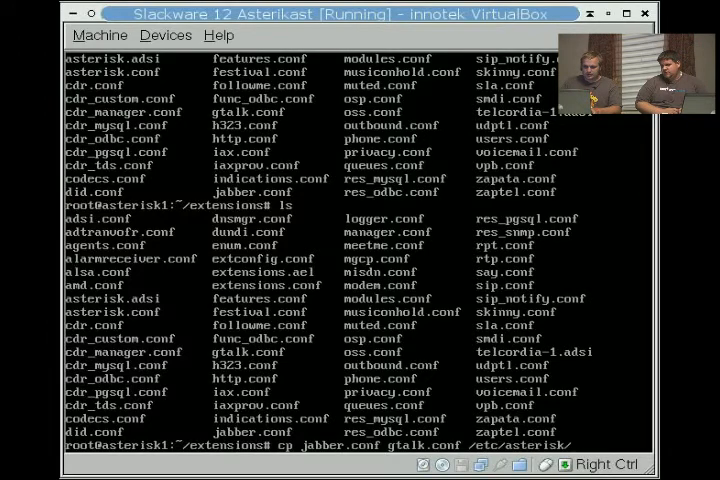
{"action": "type", "text": "cd /etc/as"}
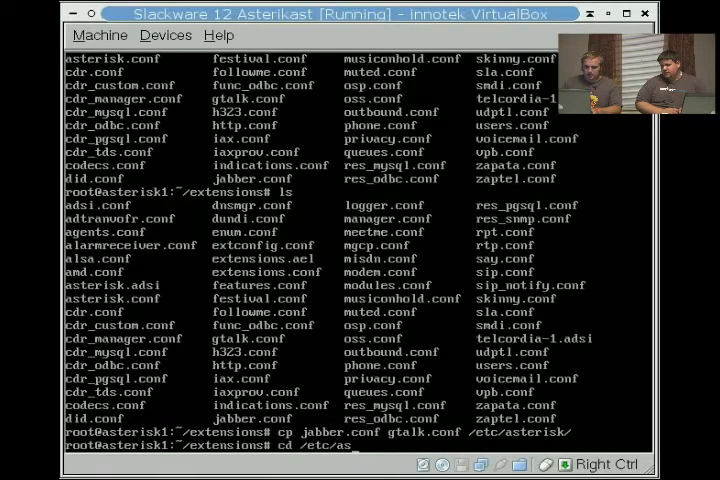
{"action": "key", "text": "Return"}
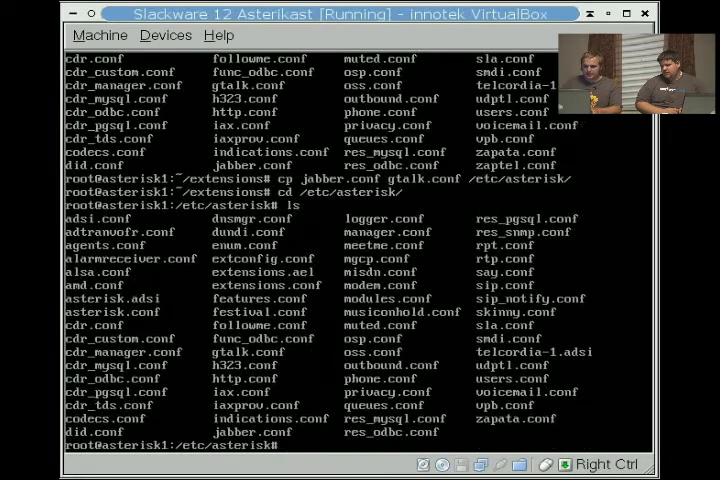
{"action": "type", "text": "nano"}
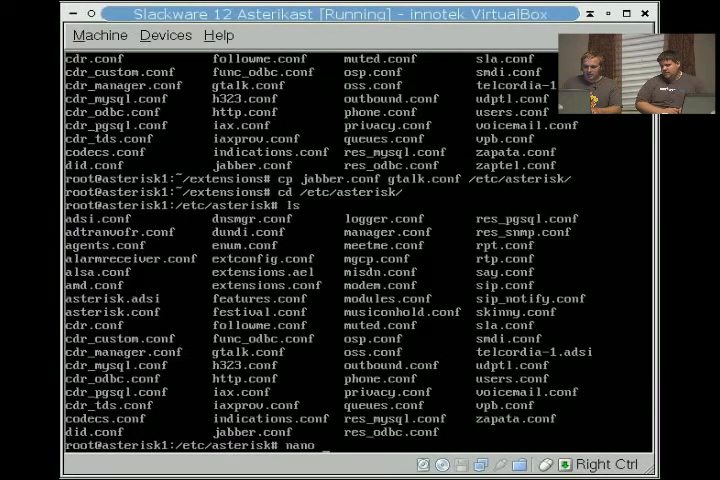
{"action": "type", "text": "jabber.conf"}
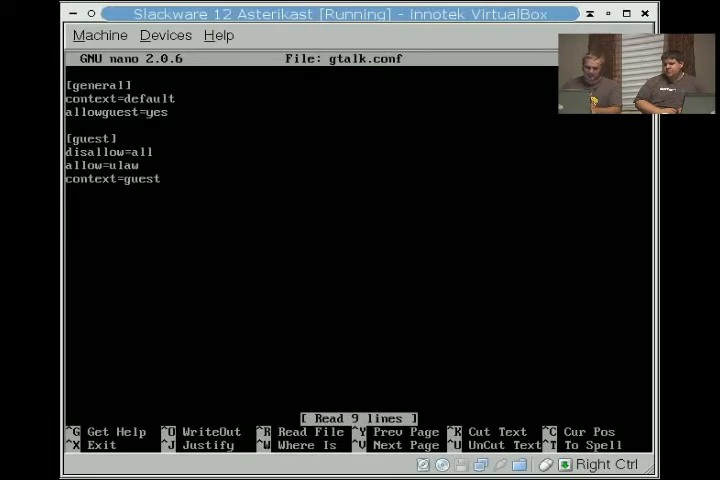
- Close gtalk.conf in nano without changing its guest section
{"action": "key", "text": "ctrl+x"}
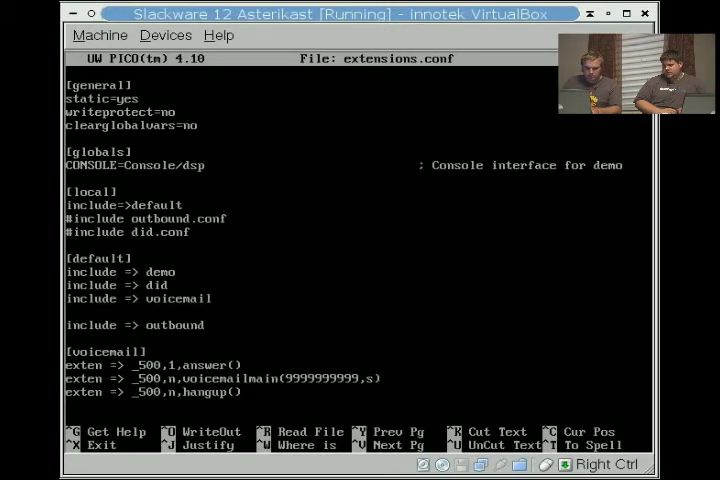
- Add 'include => guest' under [default] and start a [guest] context with exten => s,1,answer
{"action": "type", "text": "one"}
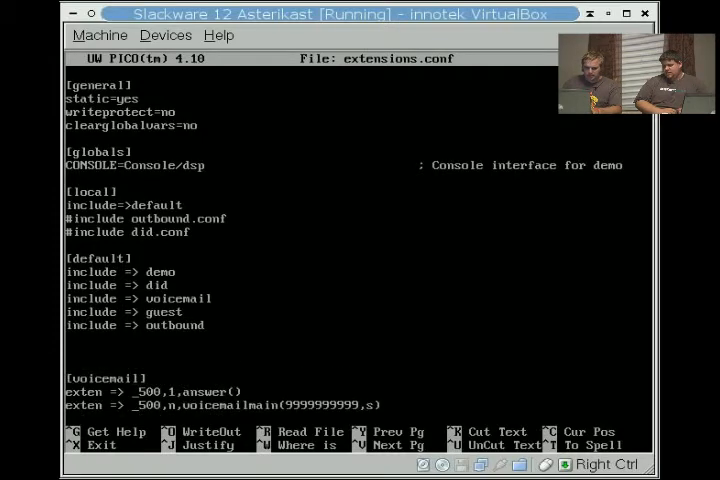
{"action": "type", "text": "[guest"}
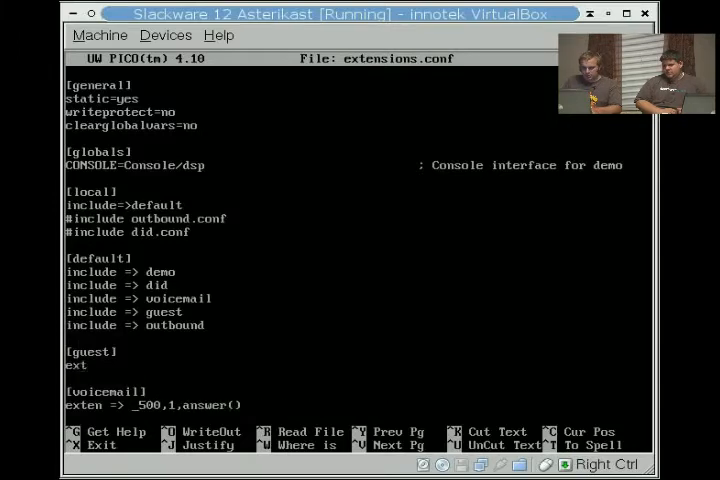
{"action": "type", "text": "x"}
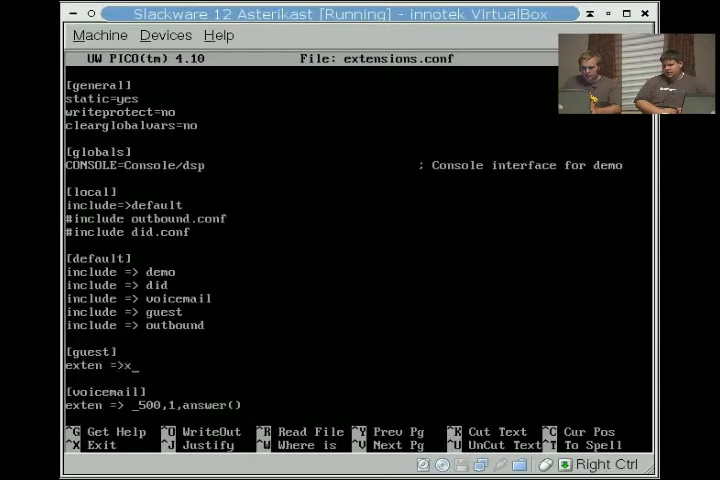
{"action": "type", "text": "s,1"}
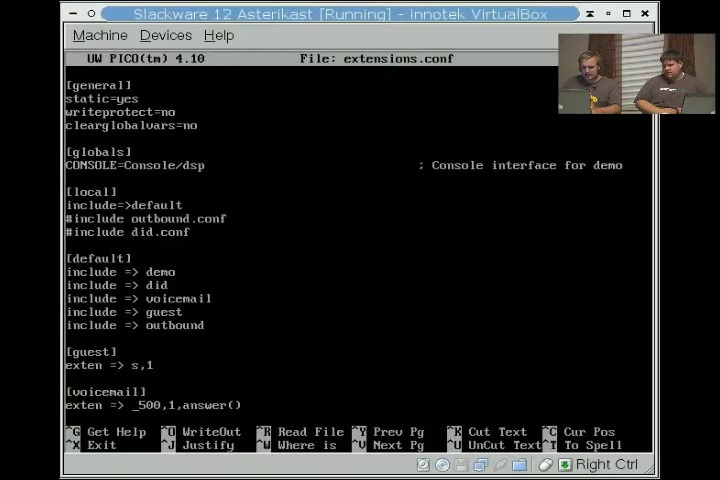
{"action": "type", "text": "answer("}
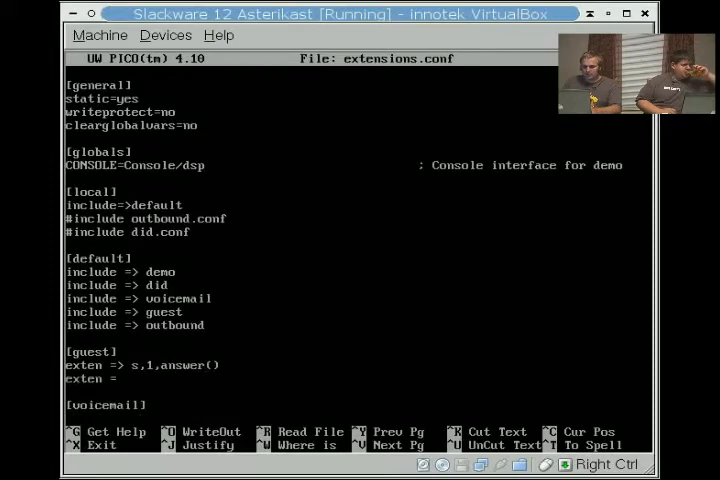
- Add s,2,Dial(SIP/100|20) and a voicemail(99...) step to [guest], then save extensions.conf
{"action": "type", "text": "s"}
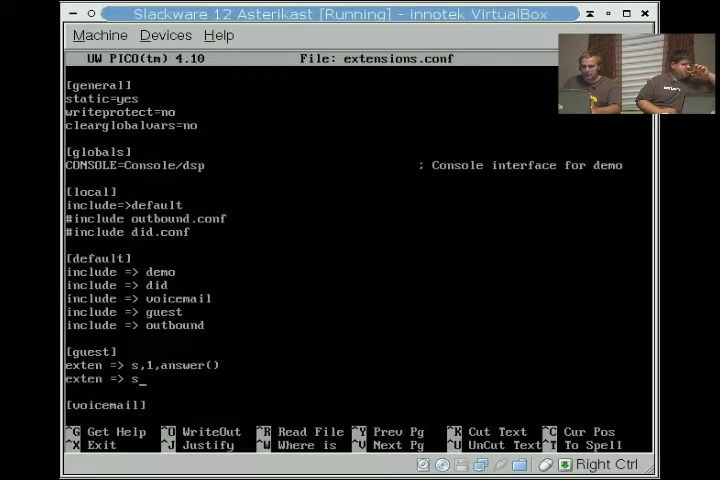
{"action": "type", "text": ",2,"}
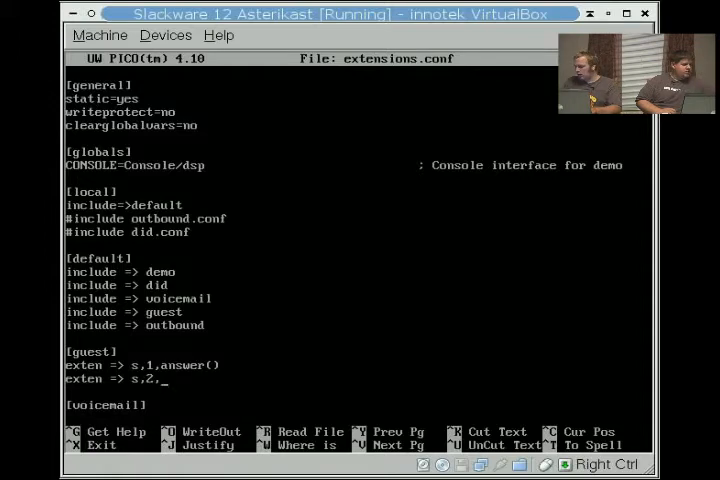
{"action": "type", "text": "DIAL("}
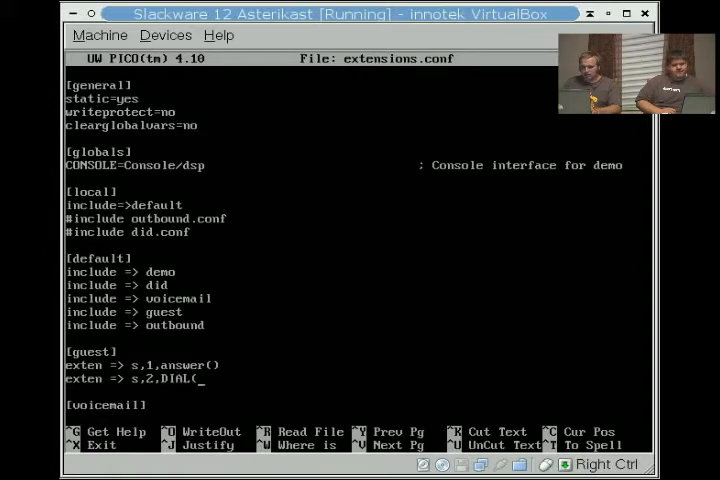
{"action": "type", "text": "SIP"}
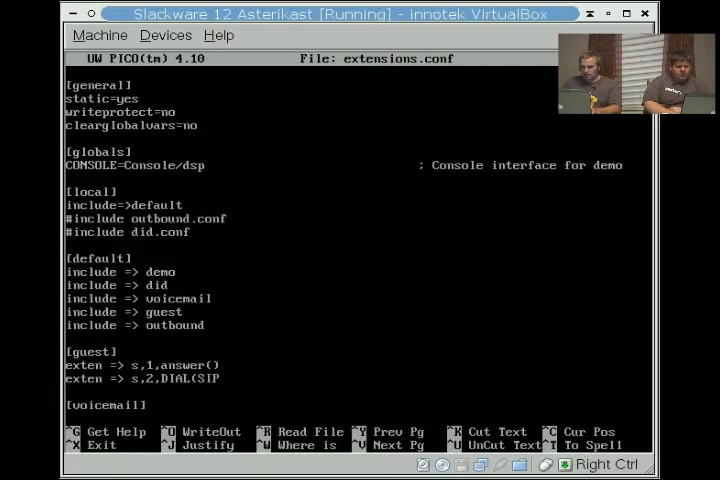
{"action": "type", "text": "/100"}
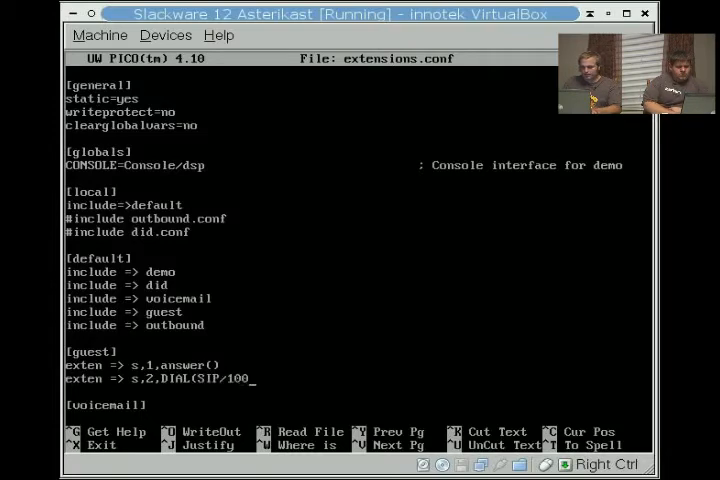
{"action": "type", "text": "|20"}
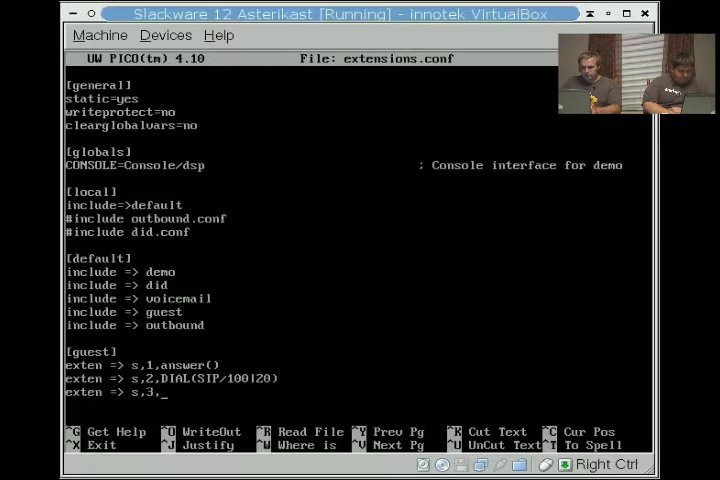
{"action": "type", "text": "voicemail(999999999"}
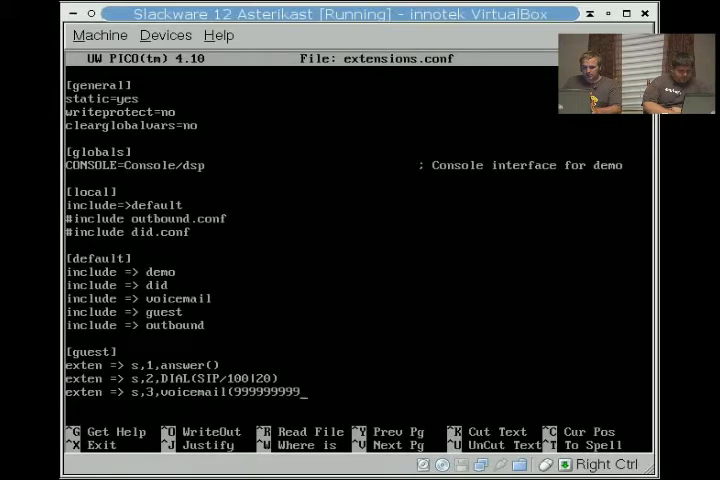
{"action": "key", "text": "ctrl+o"}
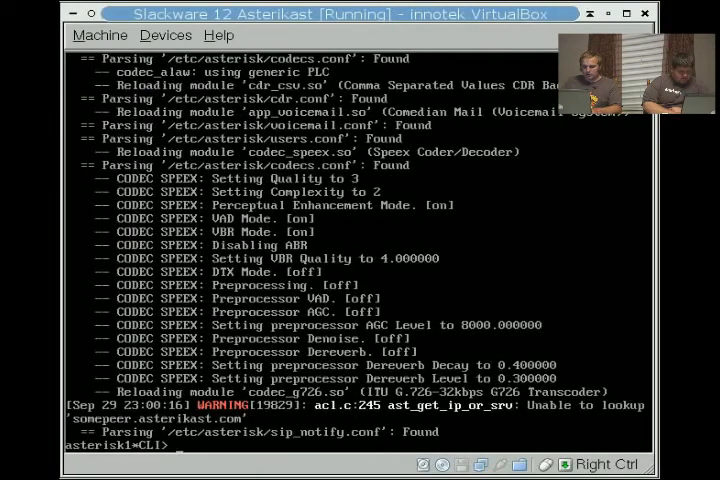
- Run 'jabber show connected' to confirm the Jabber user is Connected, then quit the CLI
{"action": "type", "text": "jabber show connected"}
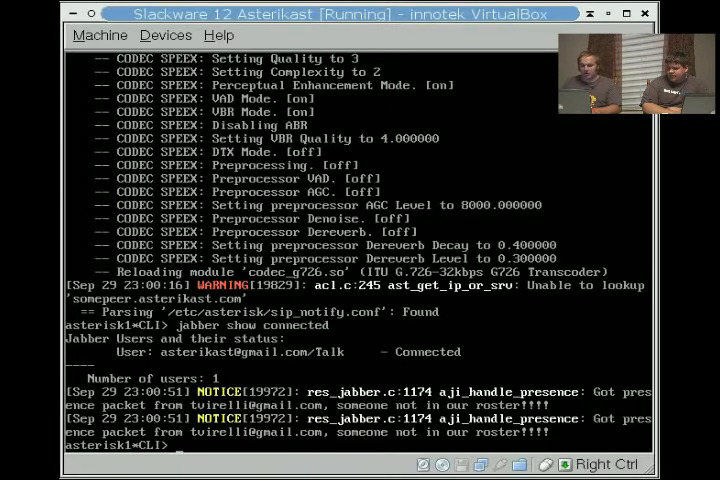
{"action": "type", "text": "q"}
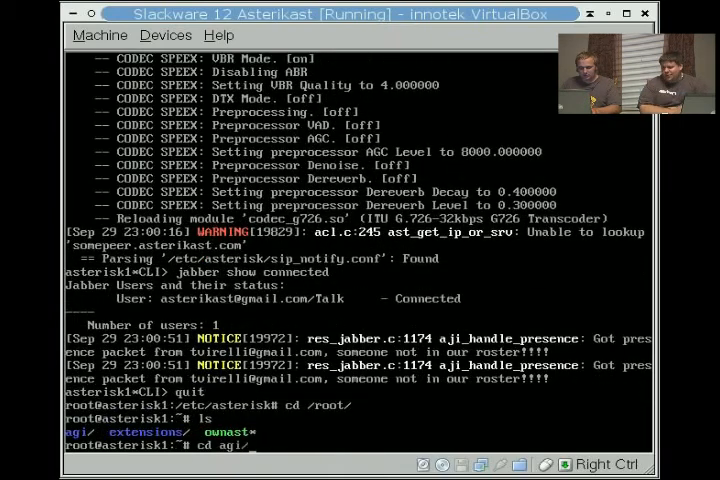
- List root's agi folder and view getName.pl, a Perl AGI script setting gtalk_name
{"action": "type", "text": "ls"}
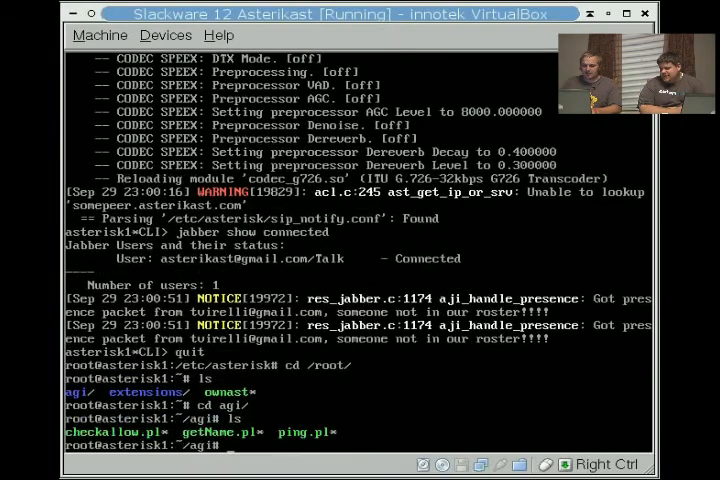
{"action": "type", "text": "cat getName.pl"}
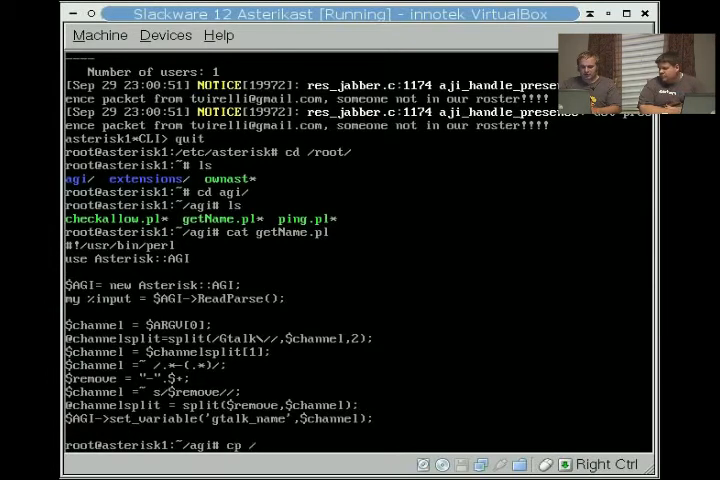
- Copy getName.pl into /var/lib/asterisk/agi-bin/
{"action": "type", "text": "/var/lib/asterisk/"}
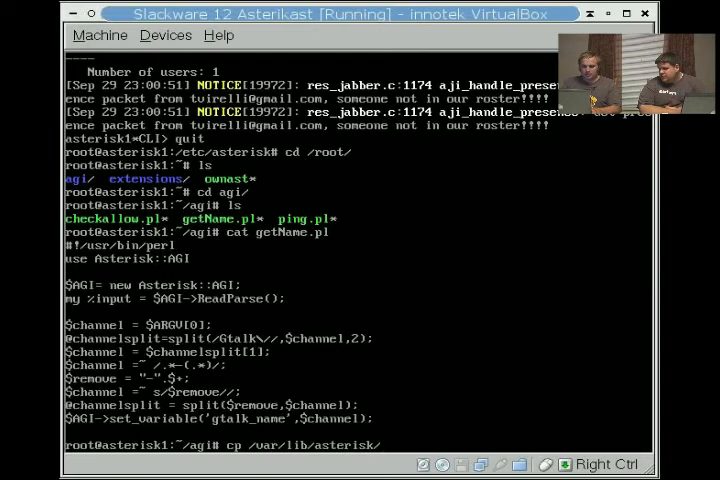
{"action": "type", "text": "agi-bin/"}
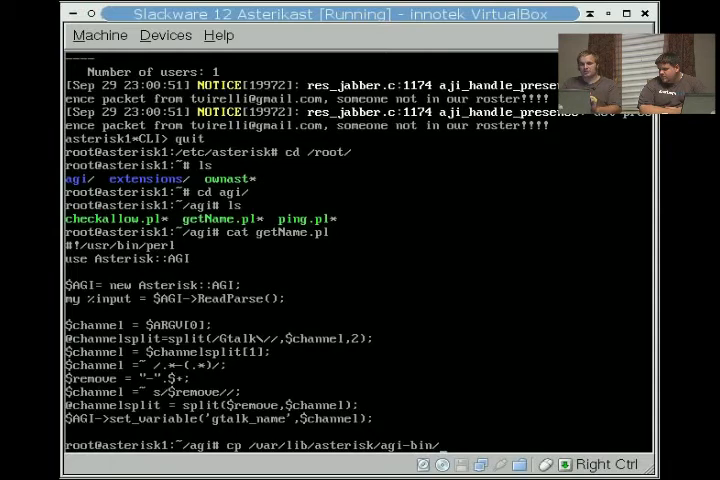
{"action": "key", "text": "Return"}
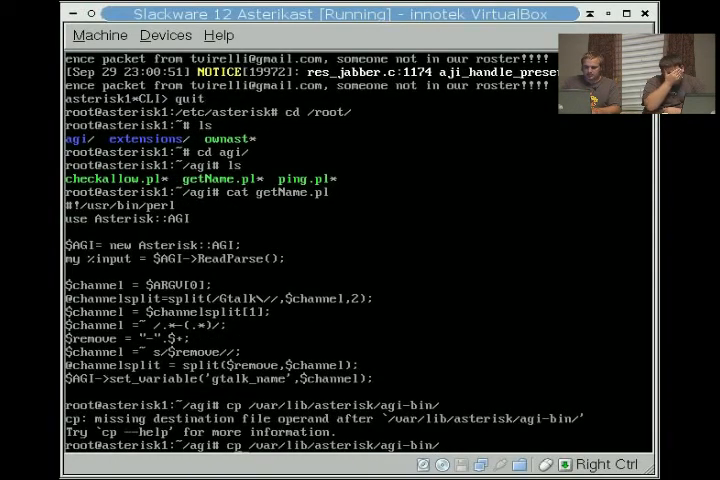
{"action": "type", "text": "getName.pl"}
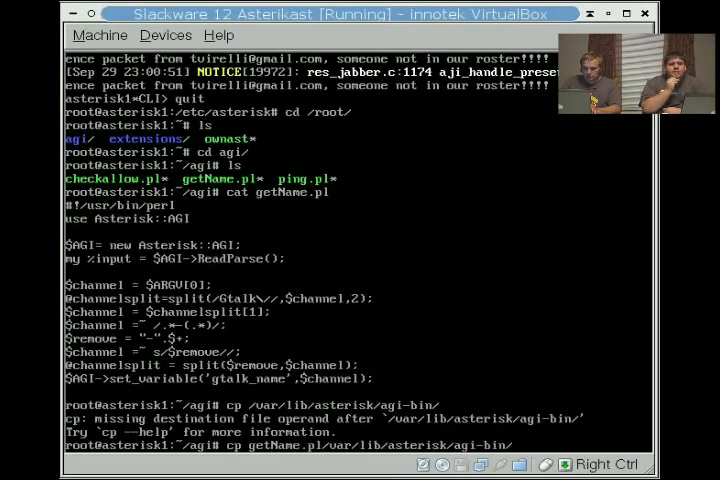
{"action": "key", "text": "Return"}
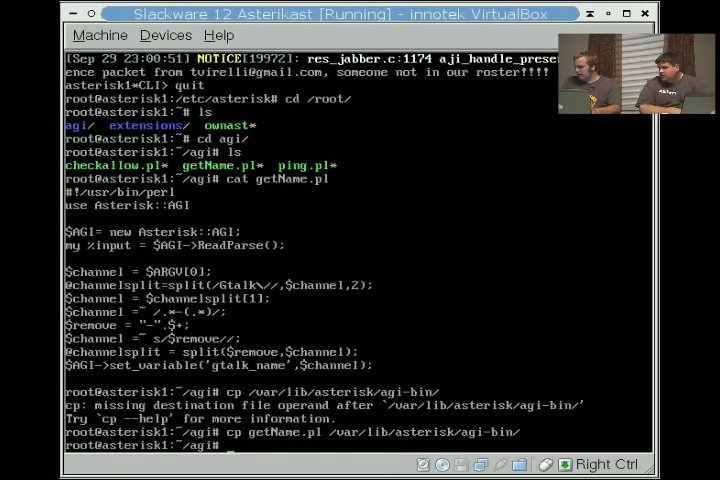